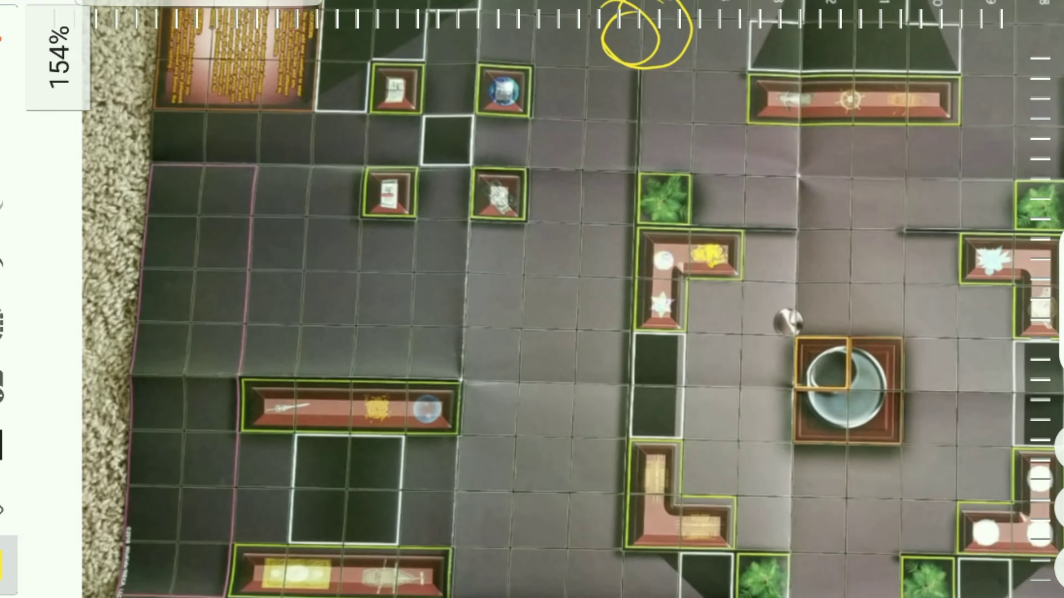
Scroll the map photo down to reach the spot near the top ruler to circle.
scroll(down, 3)
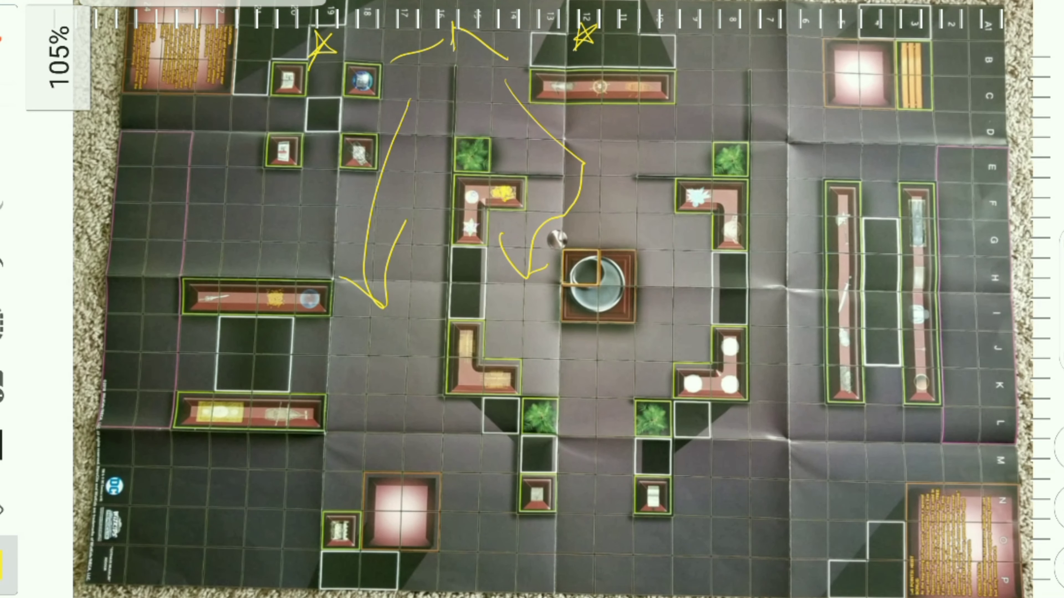
Scroll the map up toward the top row where the arrows and stars go.
scroll(up, 3)
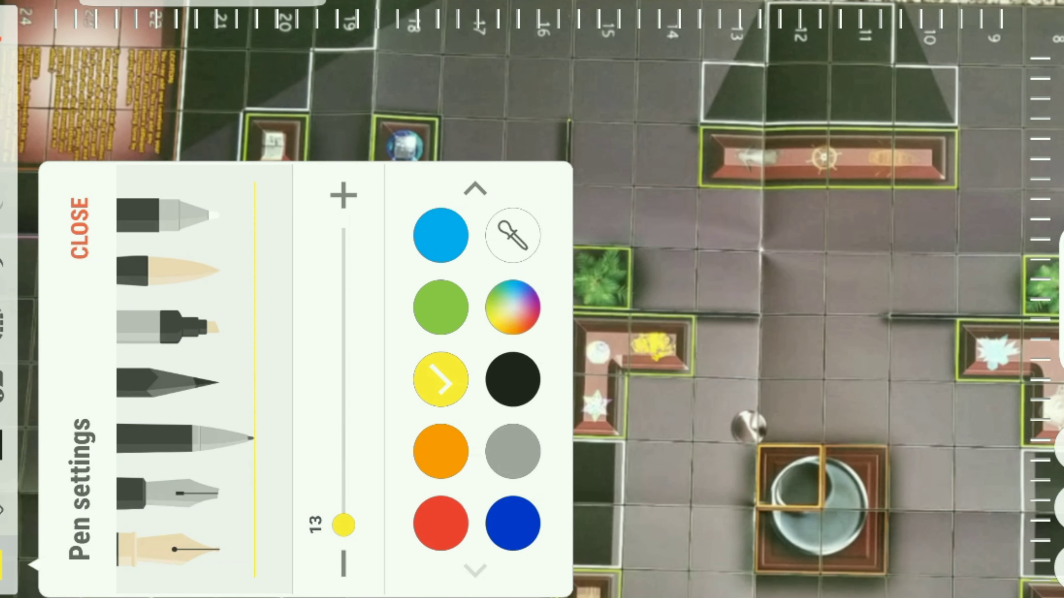
Switch the pen colour to light blue and return to the map.
click(79, 227)
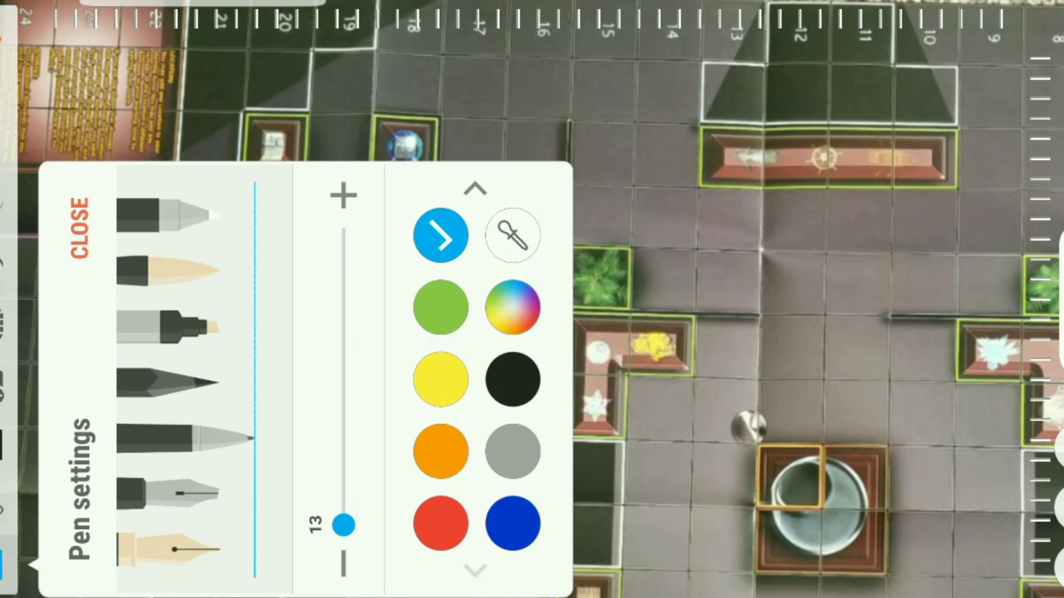
click(80, 228)
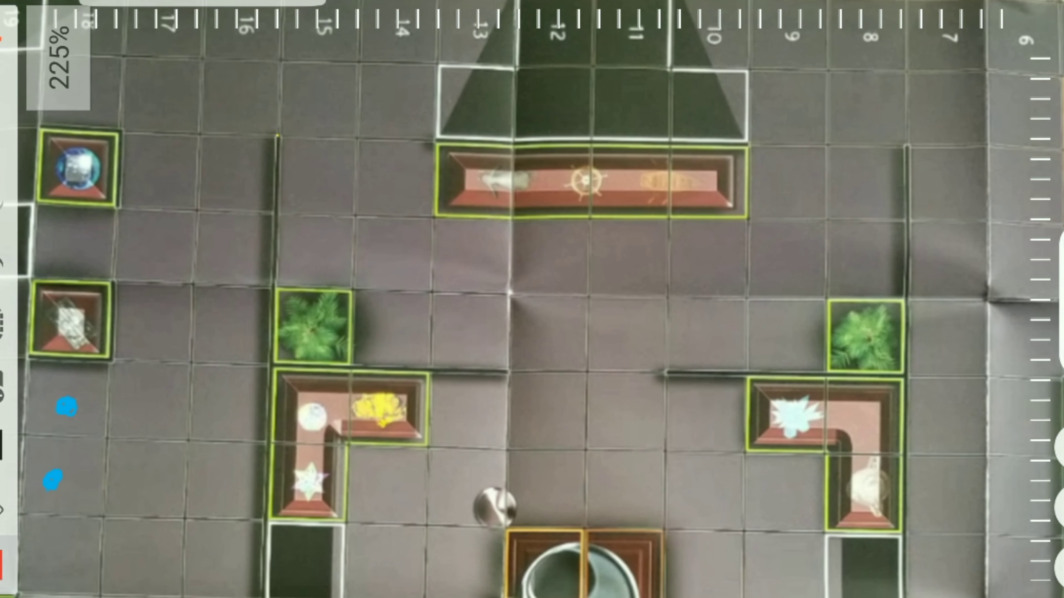
Replace the '1 movement' note with a yellow downward arrow above the red dots.
click(625, 254)
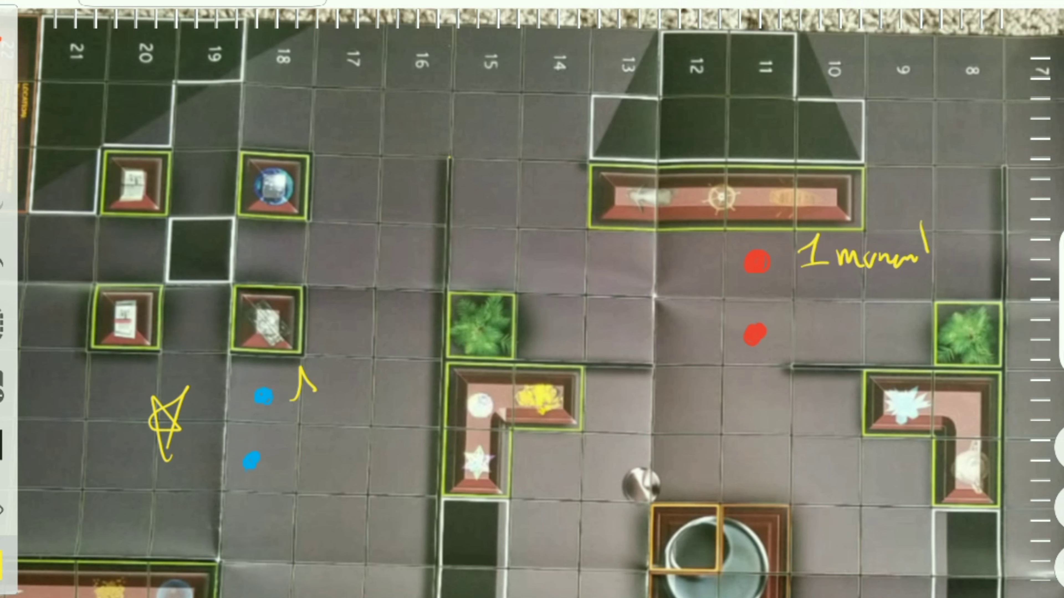
text(2.N)
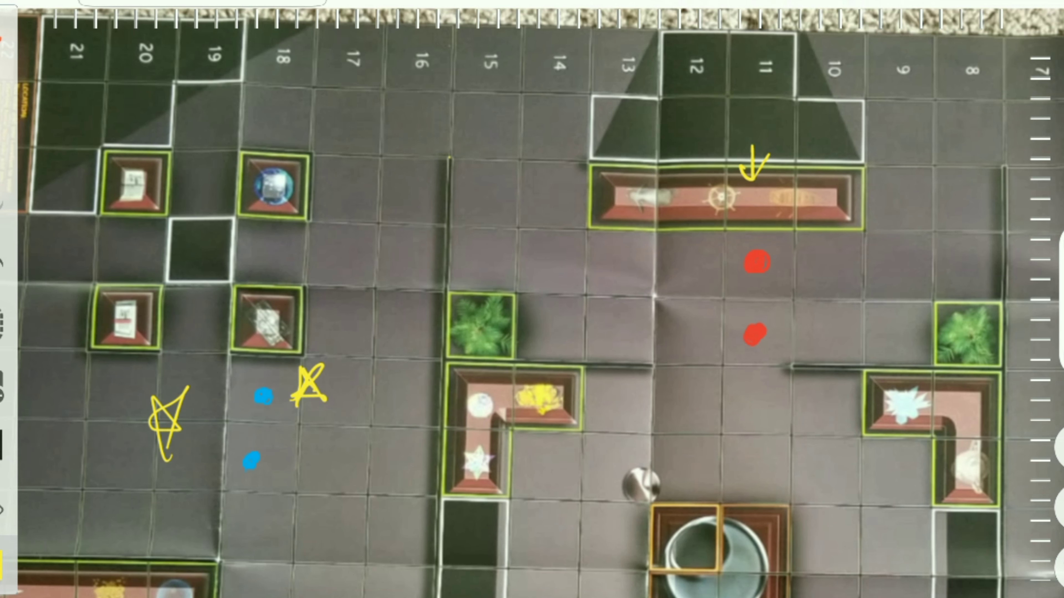
drag(426, 50, 423, 109)
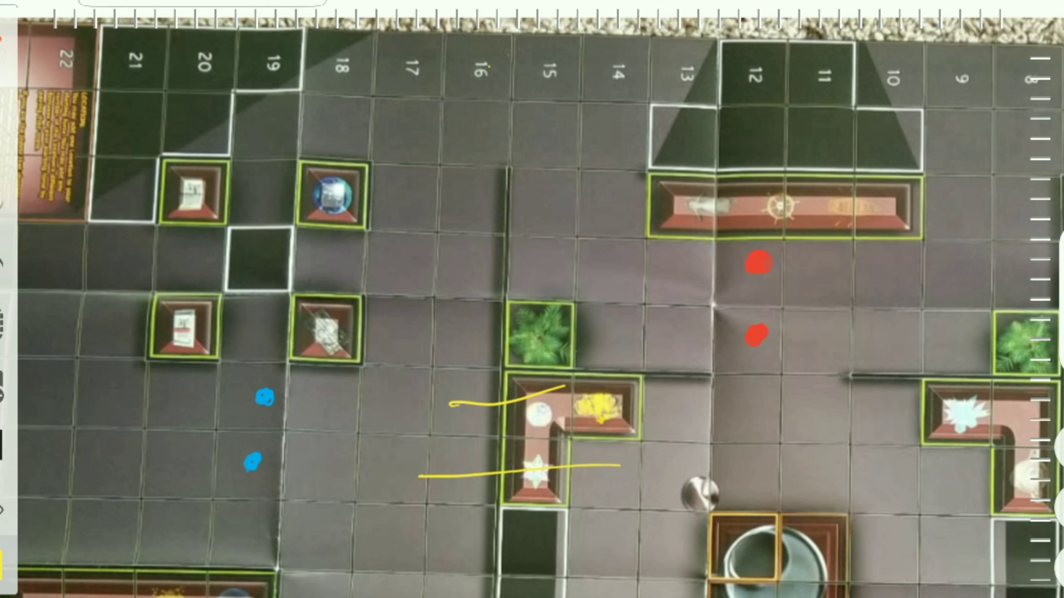
Mark a small yellow dot beside the lower red dot on the map.
click(725, 347)
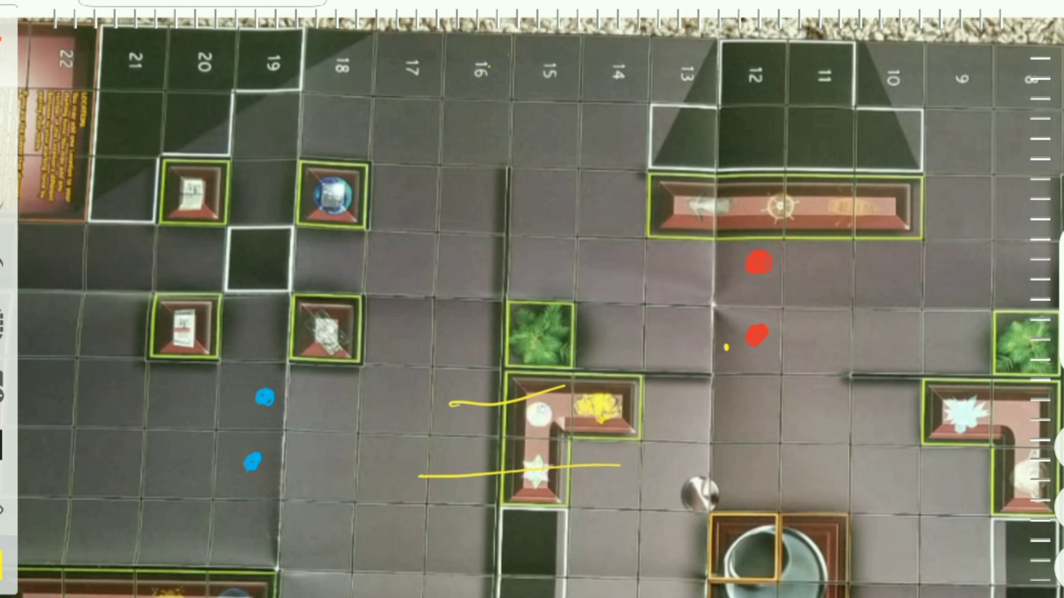